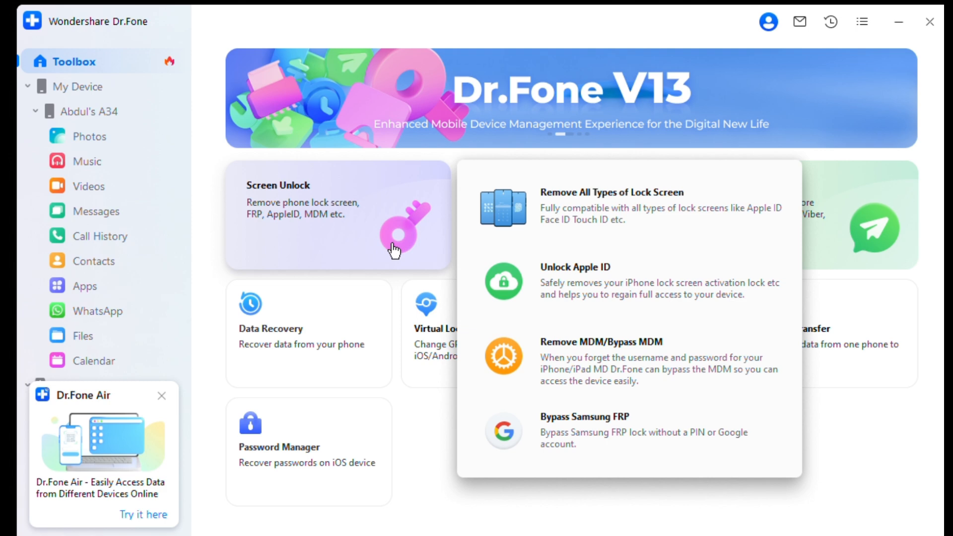
- Reach the Remove Google FRP Lock tool for Android devices within Screen Unlock
left_click(79, 86)
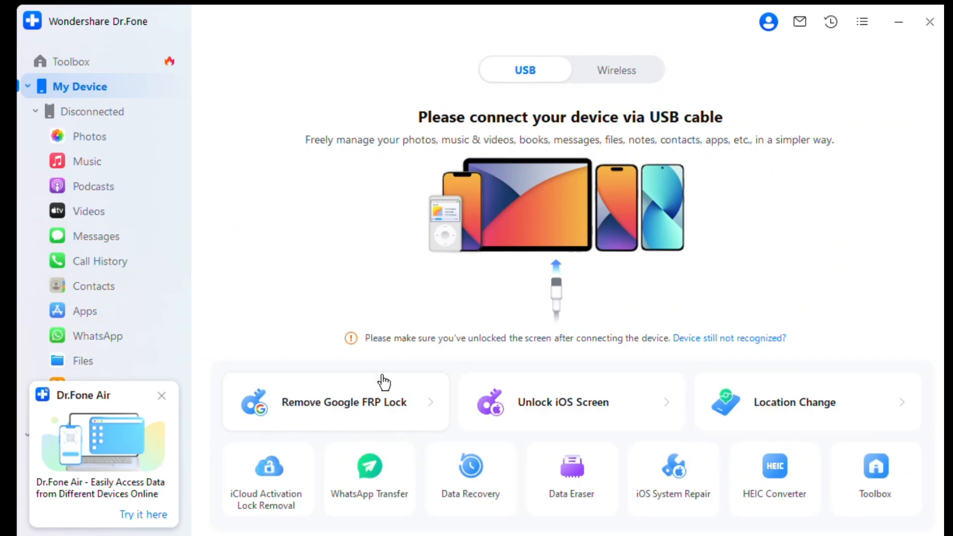
left_click(546, 402)
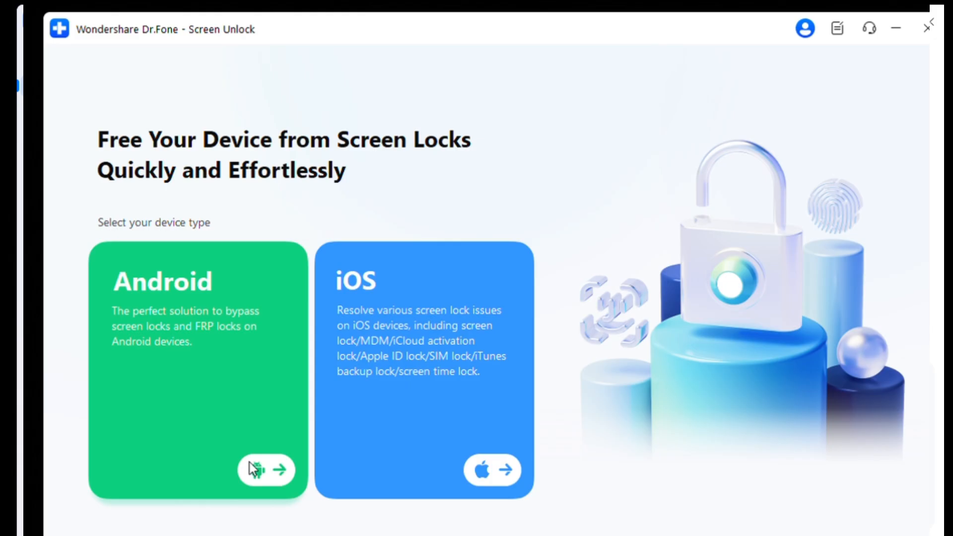
left_click(274, 469)
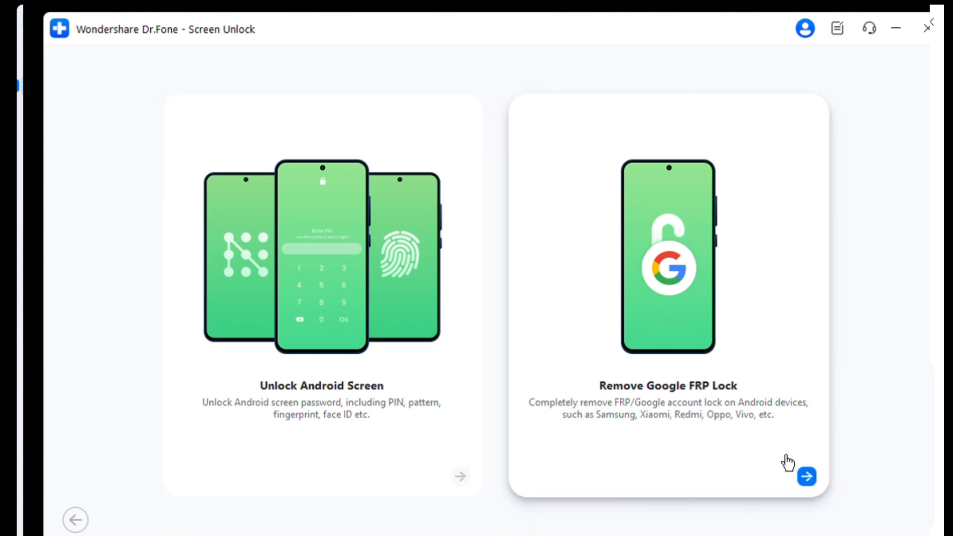
left_click(806, 477)
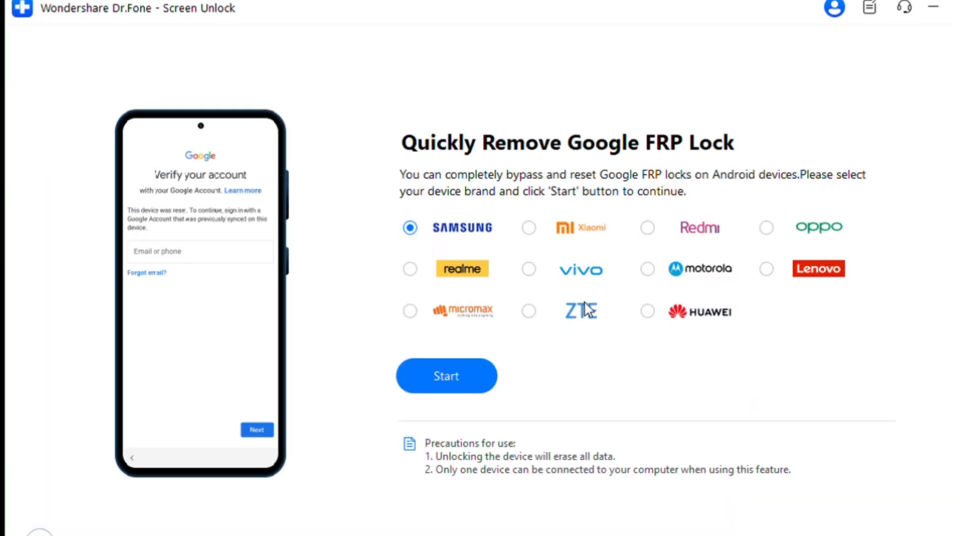
mouse_move(586, 220)
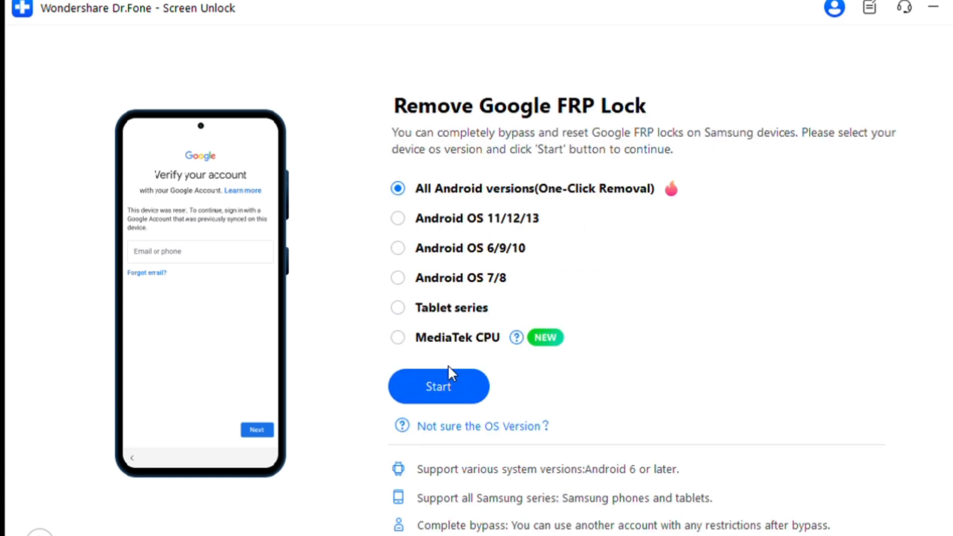
mouse_move(437, 223)
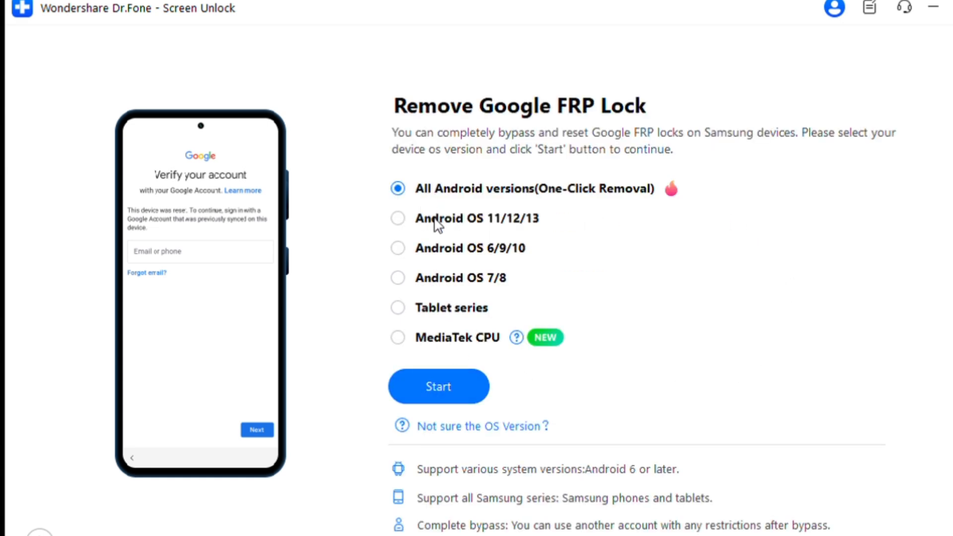
mouse_move(532, 292)
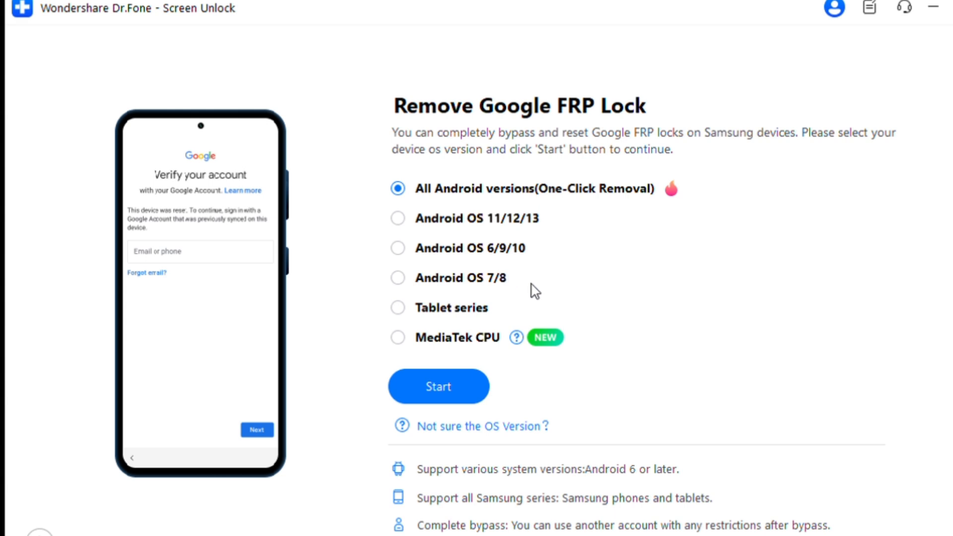
mouse_move(453, 386)
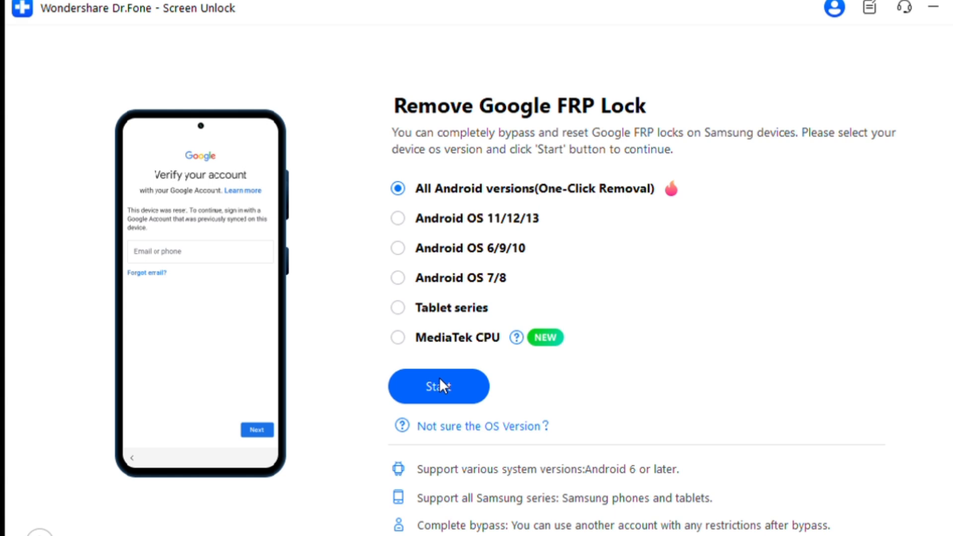
mouse_move(570, 389)
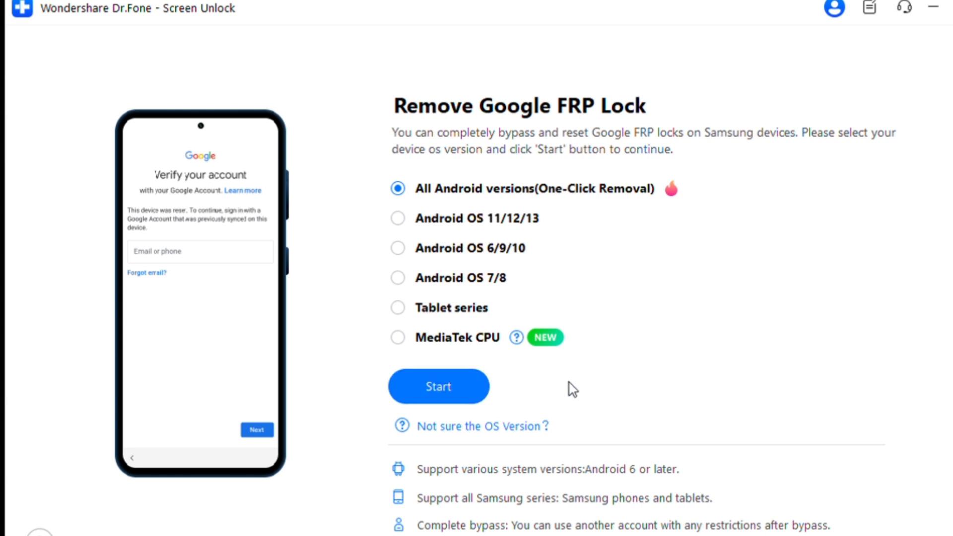